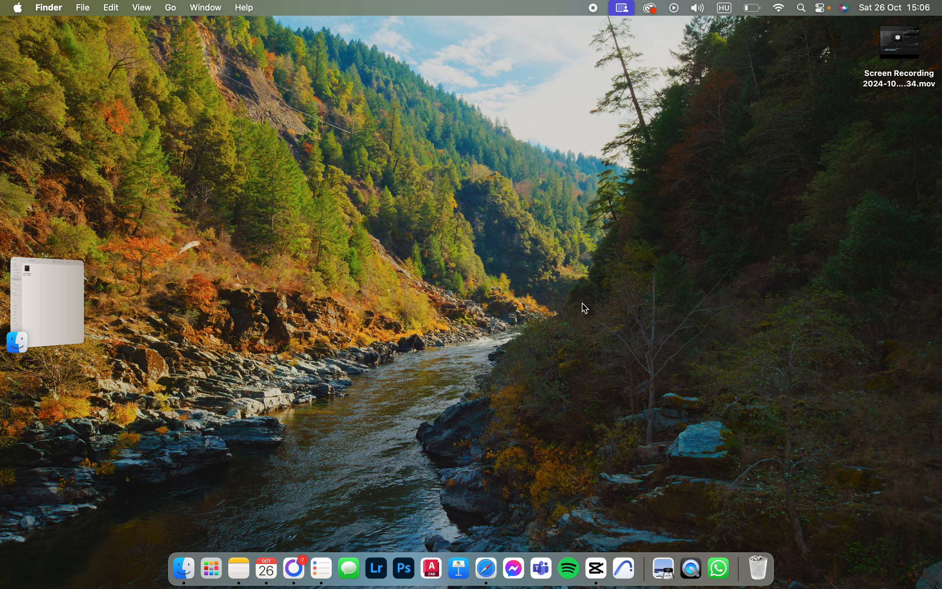
mouse_move(569, 568)
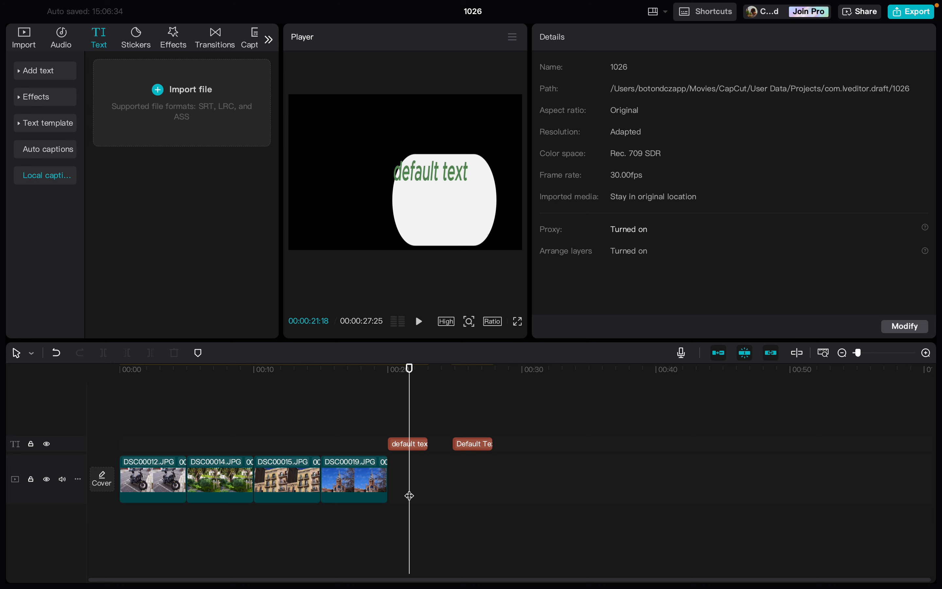
mouse_move(403, 438)
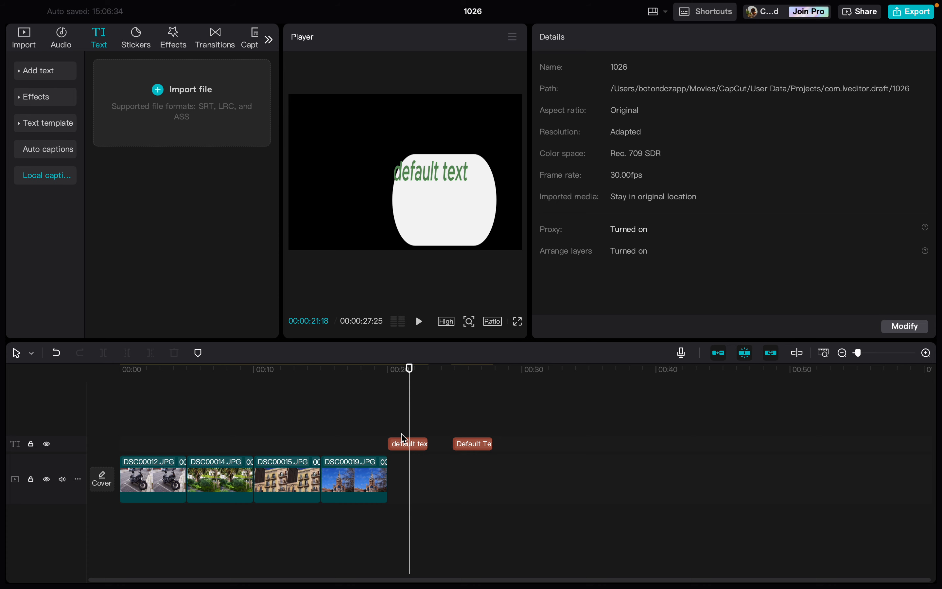
Select the 'default text' clip and bring its Glow settings into view
click(408, 444)
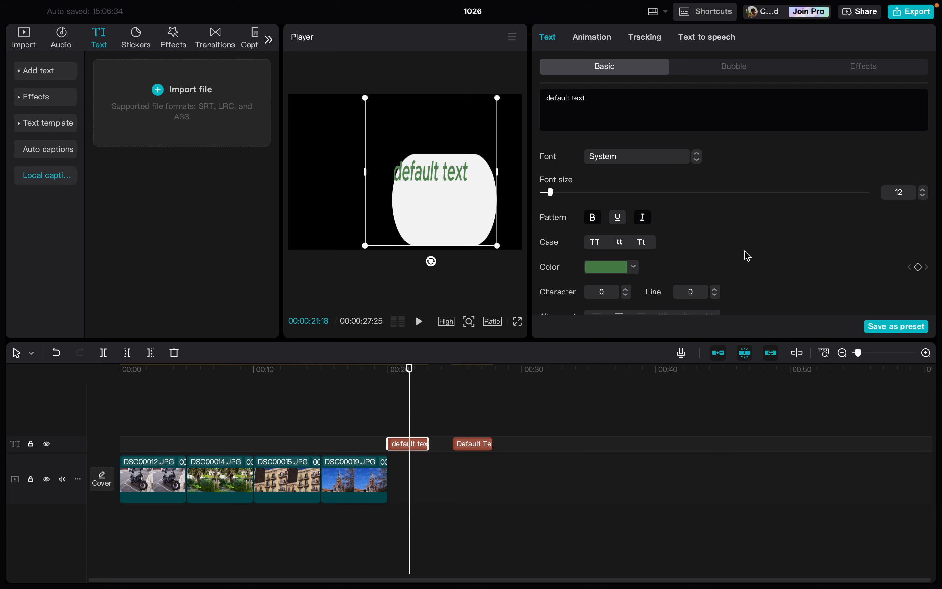
scroll(down, 3)
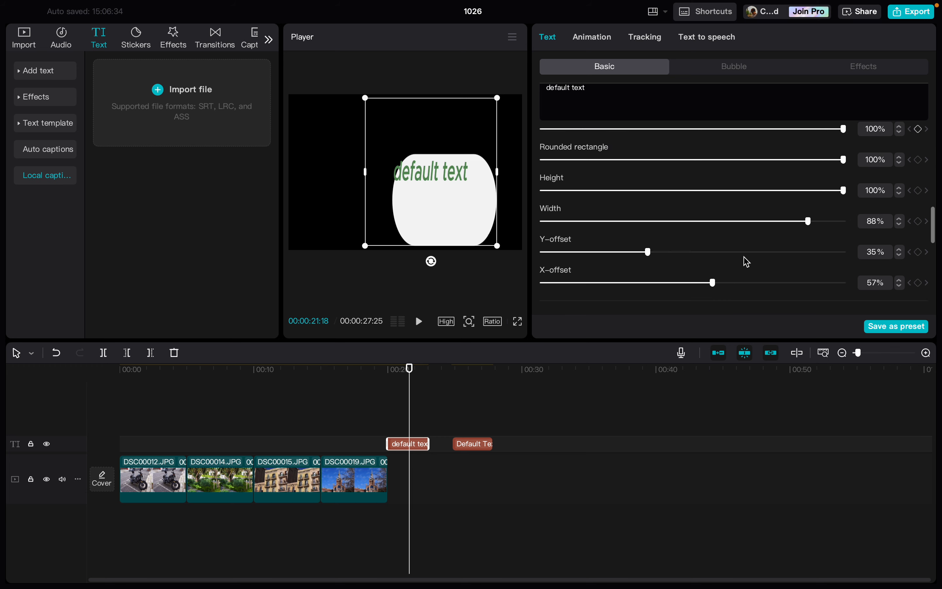
scroll(down, 3)
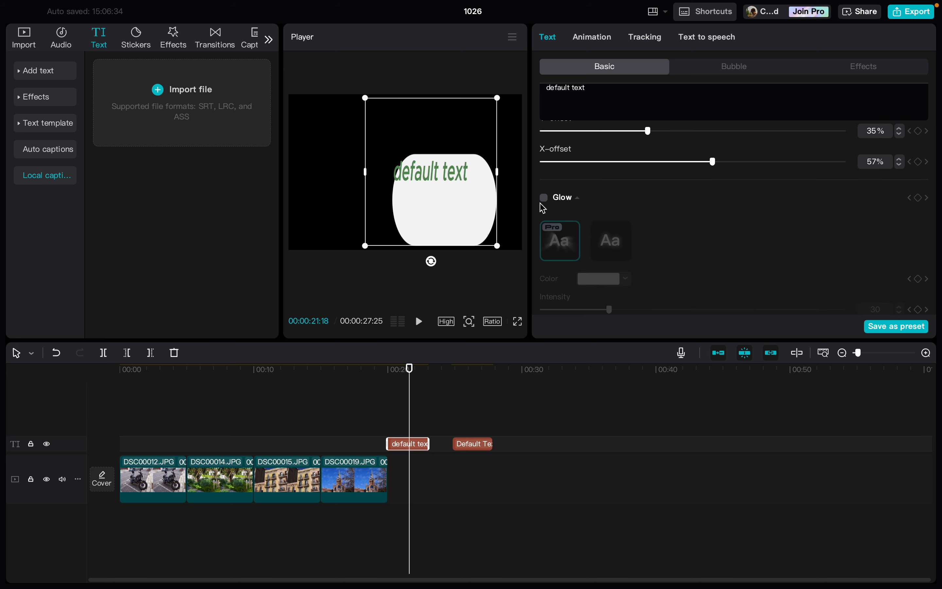
Enable white Glow with the free preset, intensity 57 and range 83
click(544, 197)
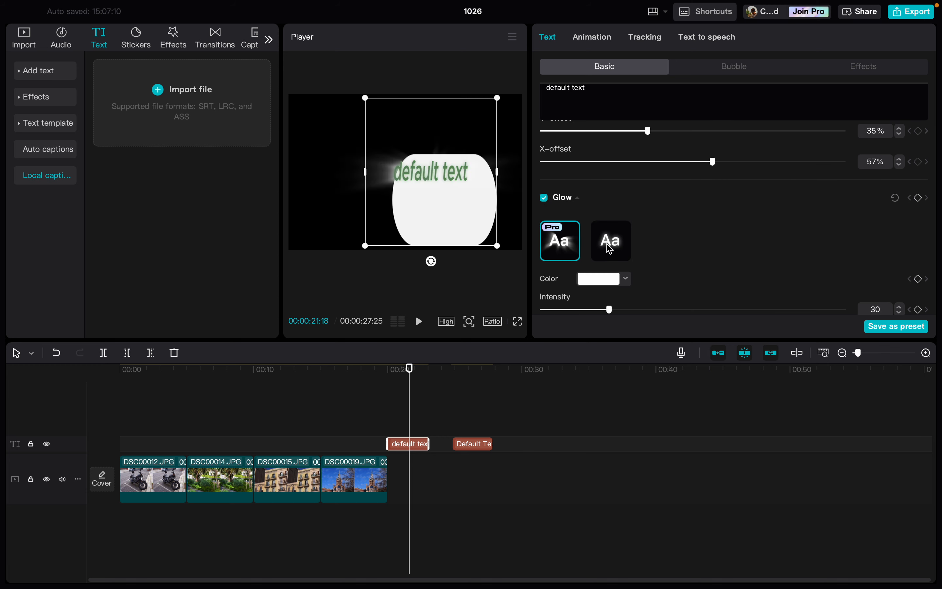
click(610, 240)
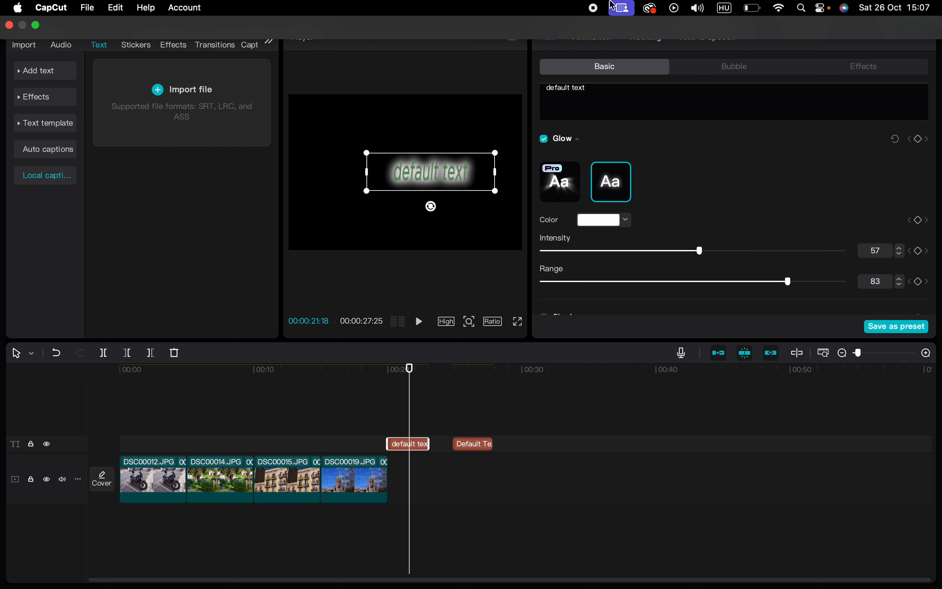
mouse_move(596, 6)
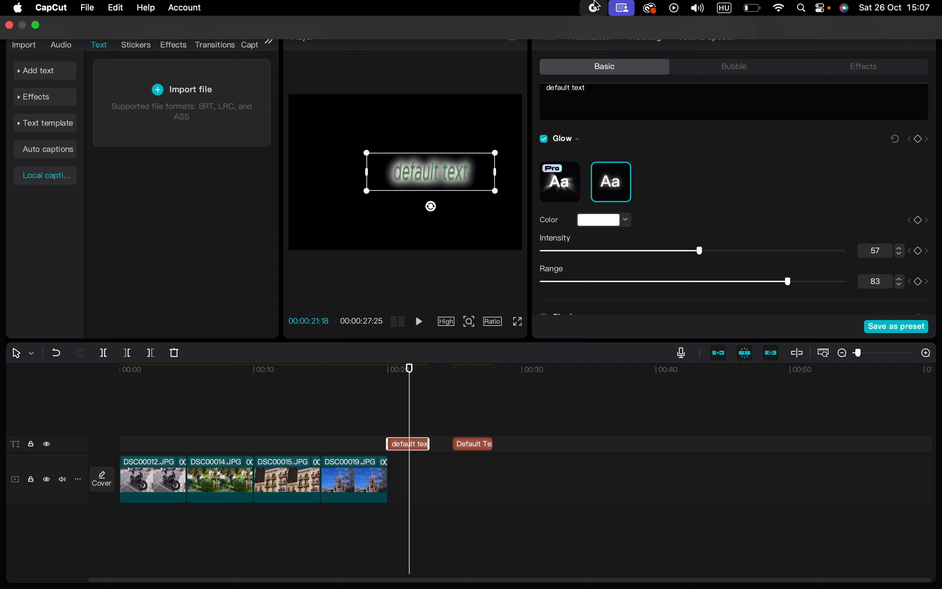